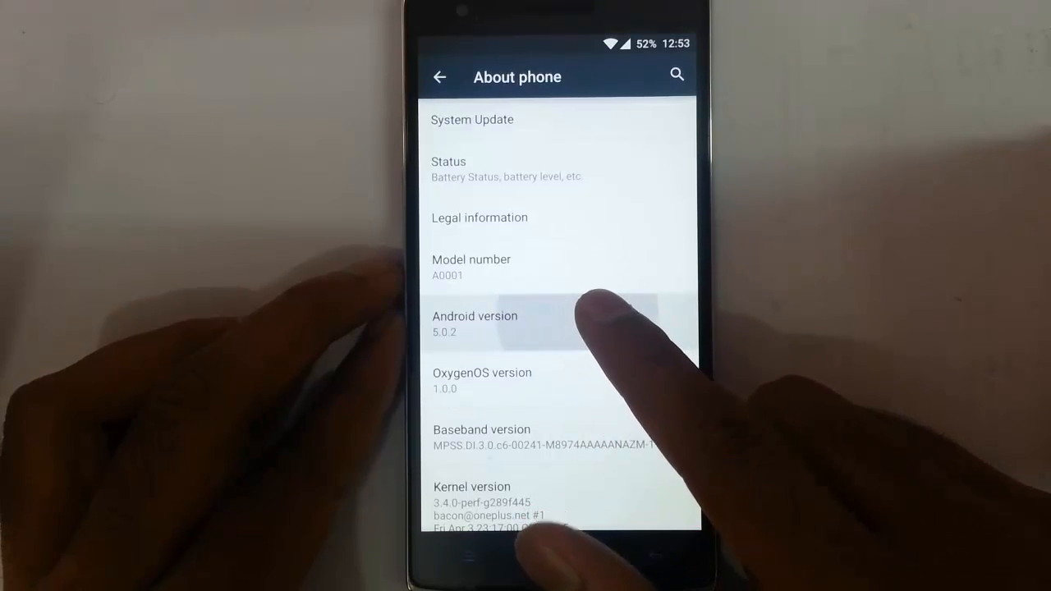
Select the saved 2015-06-07 (KTU84Q) backup package from the Restore list
left_click(562, 561)
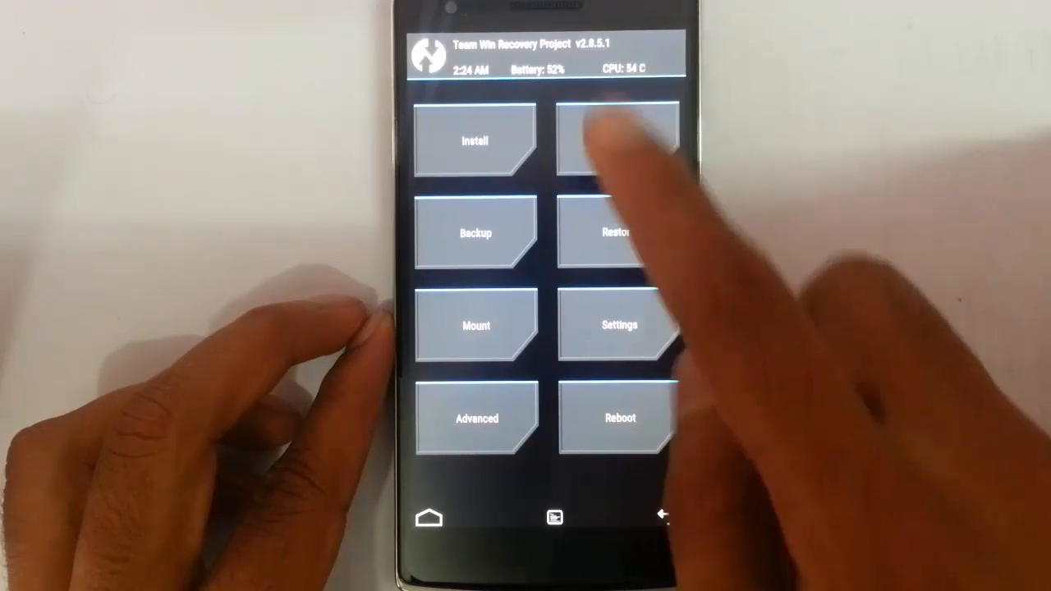
left_click(619, 233)
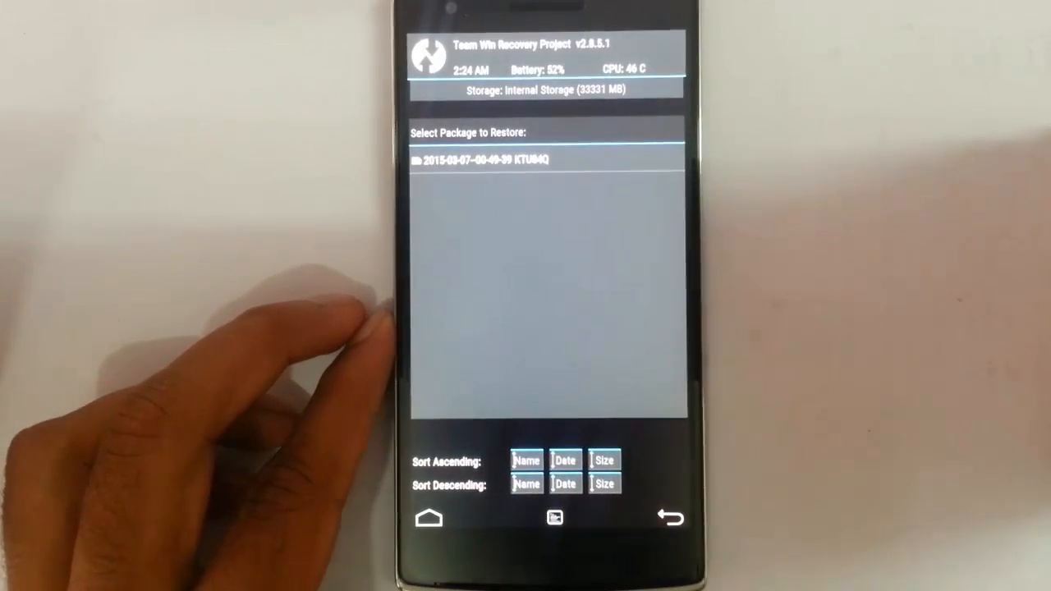
left_click(479, 159)
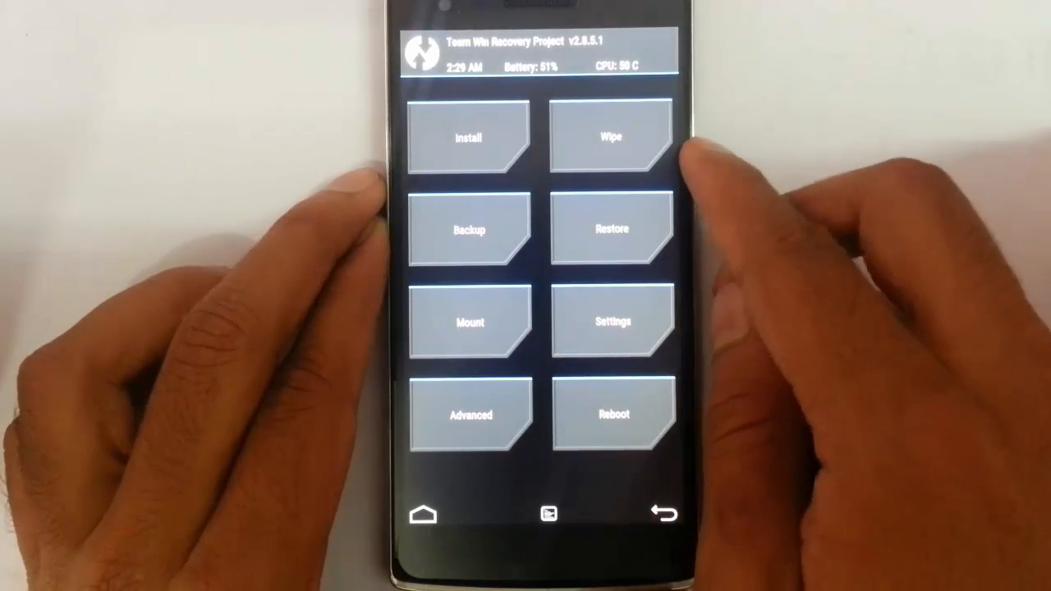
Factory reset data, cache and Dalvik from the Wipe screen, keeping internal storage
left_click(611, 138)
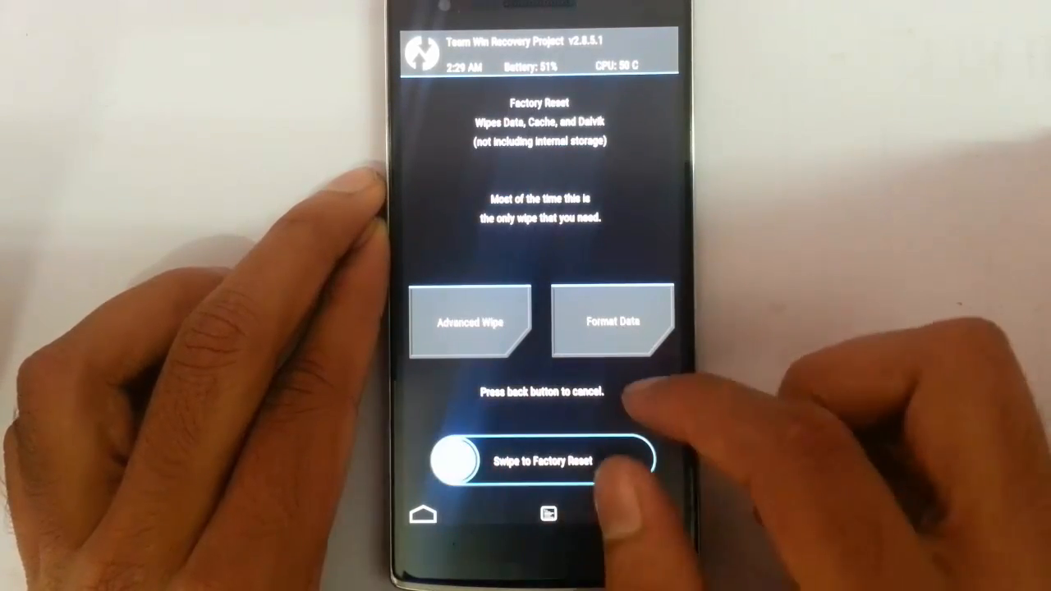
left_click_drag(446, 460, 566, 460)
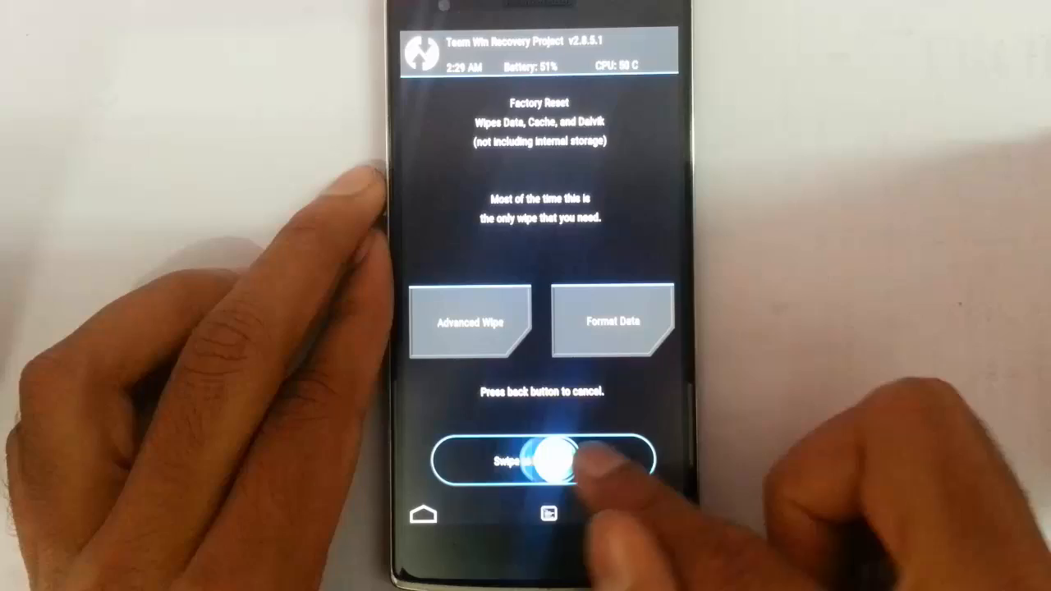
left_click_drag(493, 456, 649, 456)
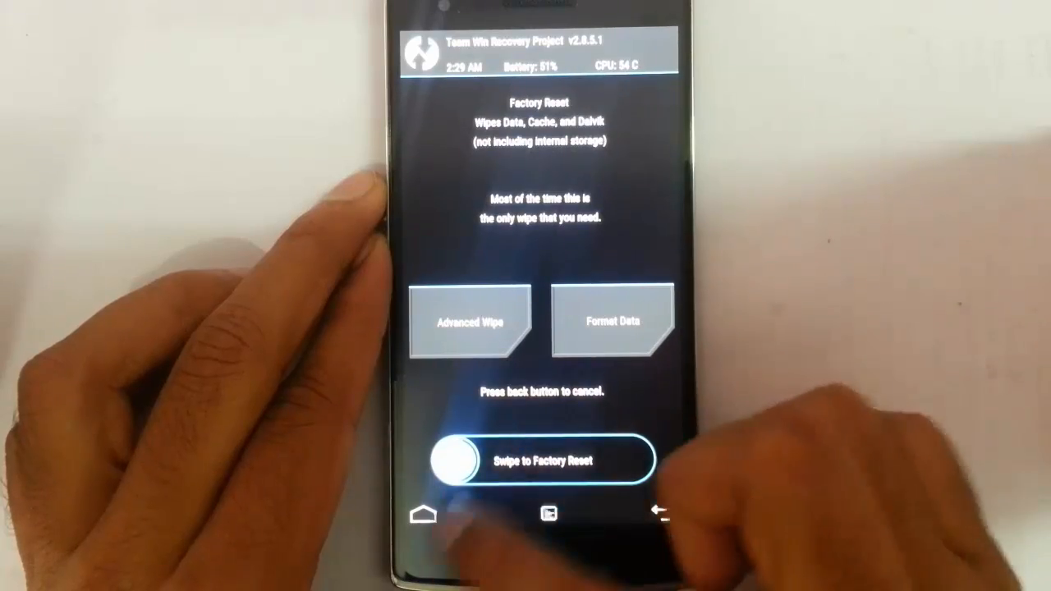
Flash Calkulin's Stock OPO ROM zip from the ROMs > Stock ROM folder
left_click(641, 512)
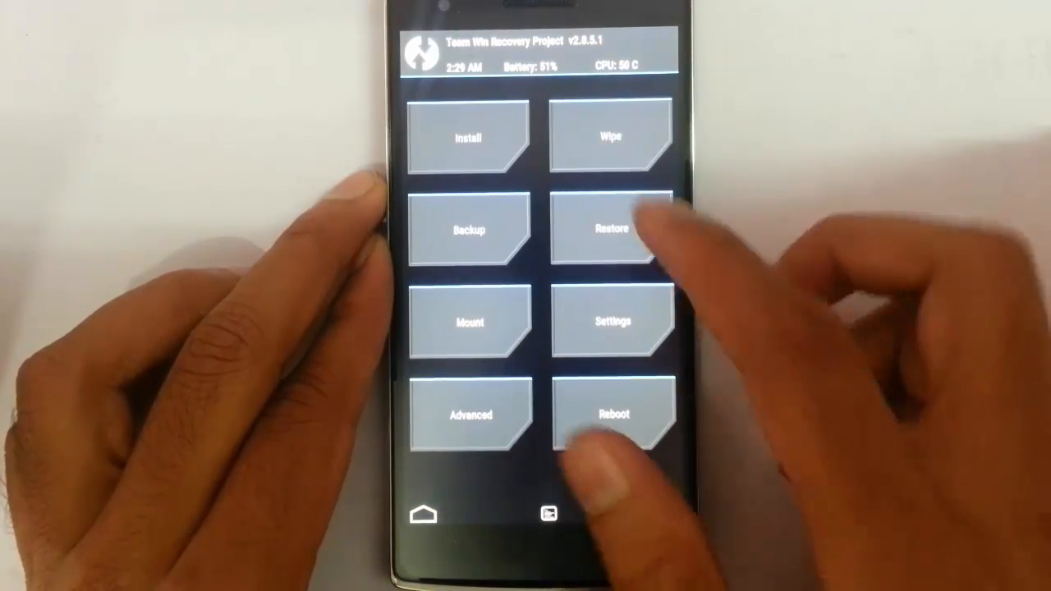
left_click(470, 138)
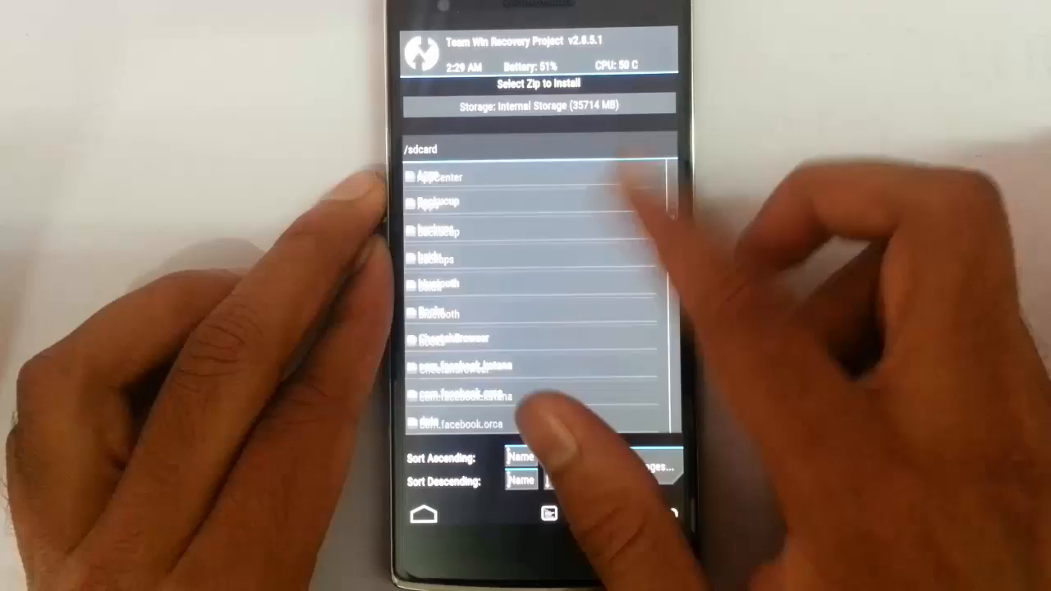
scroll("down", 3)
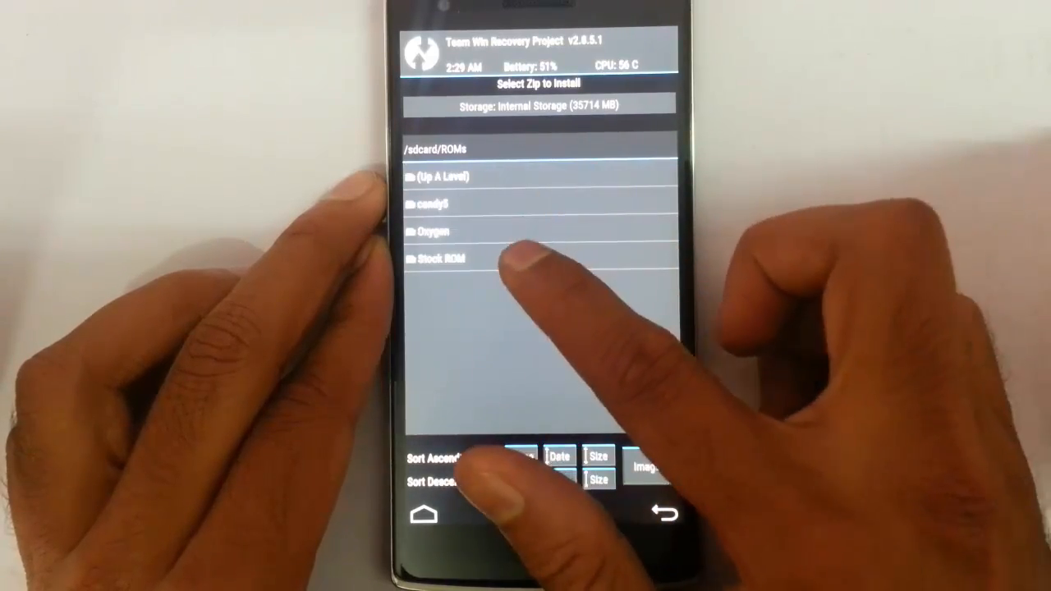
left_click(443, 258)
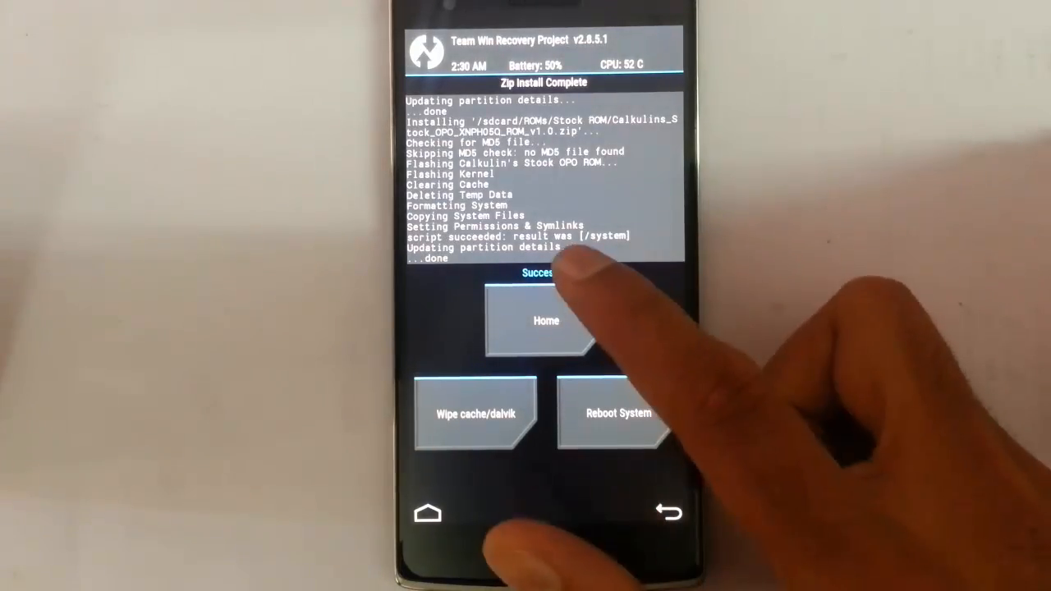
left_click(545, 320)
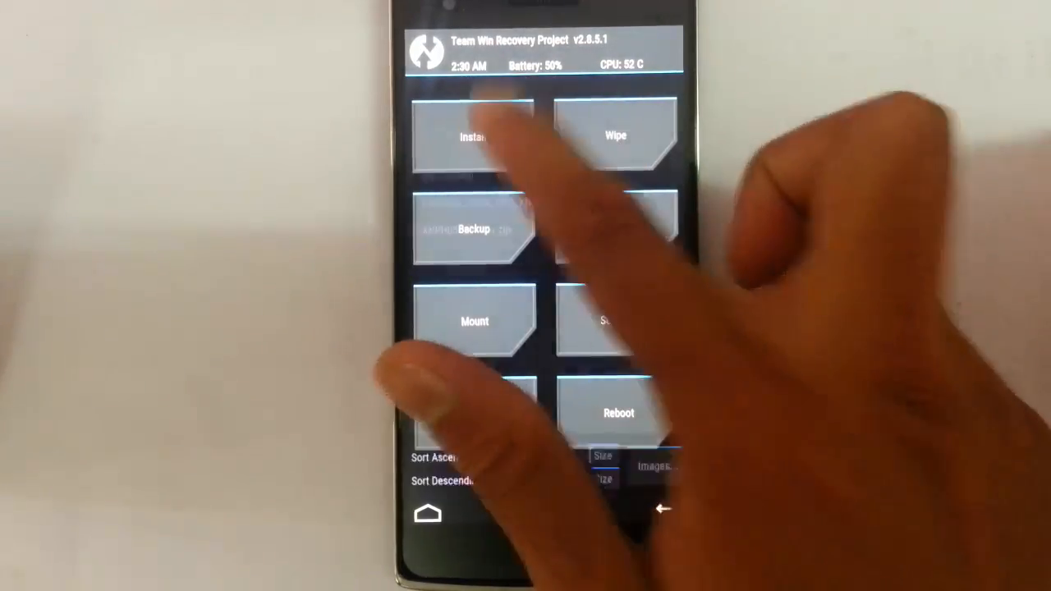
Flash the radio files package and reboot into the new system
left_click(475, 137)
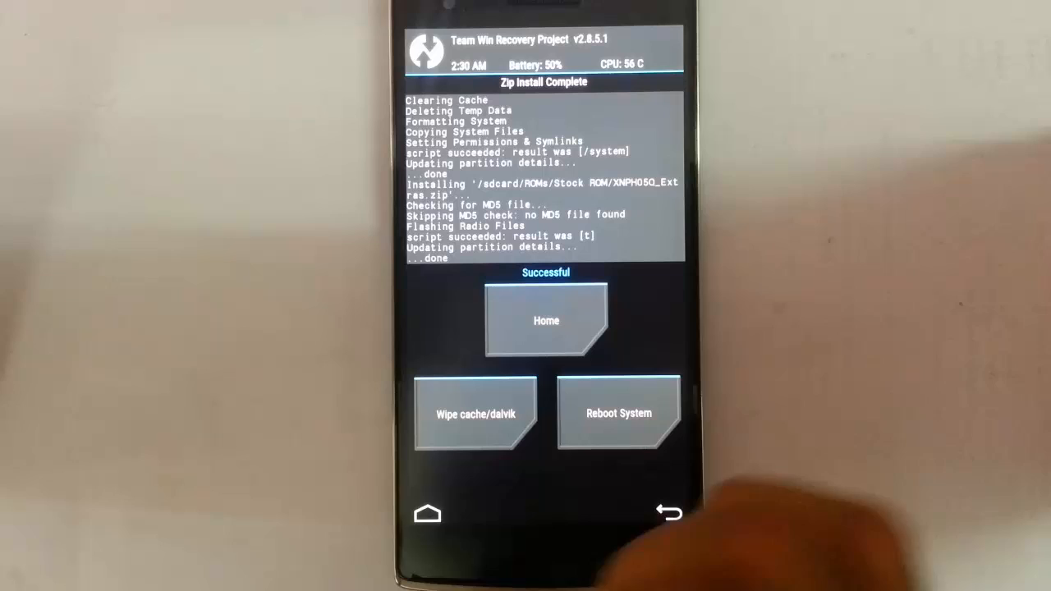
left_click(618, 412)
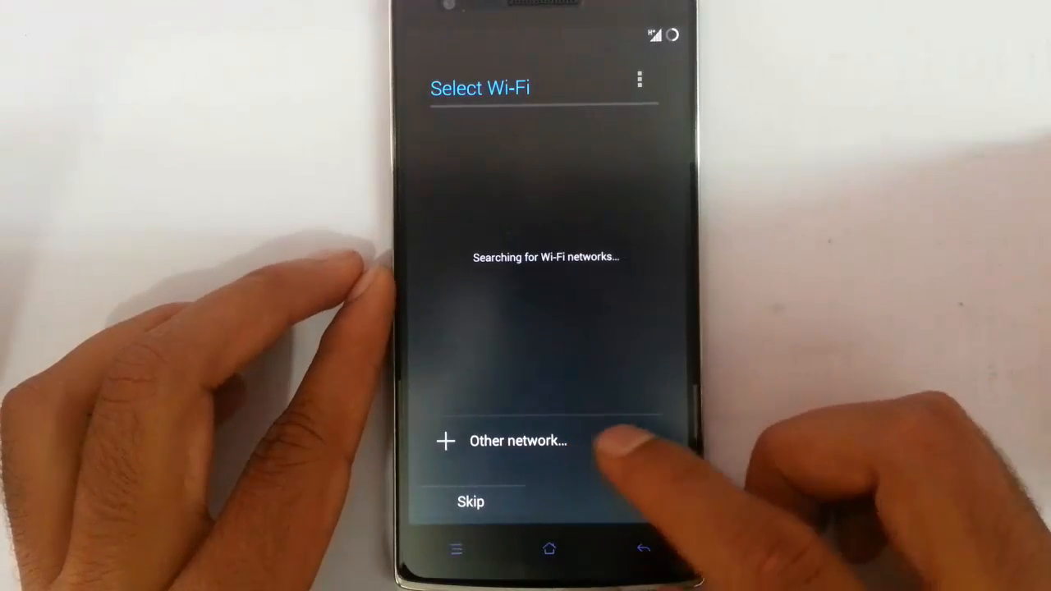
Skip Wi-Fi and the CyanogenMod account, accept location, finish setup and dismiss the welcome tip
left_click(470, 503)
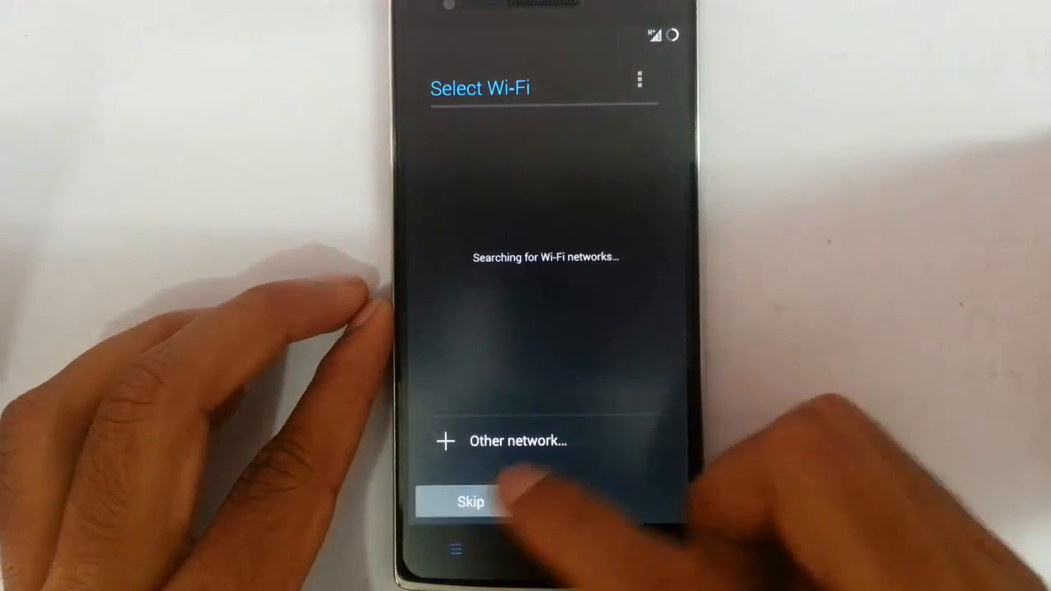
left_click(469, 503)
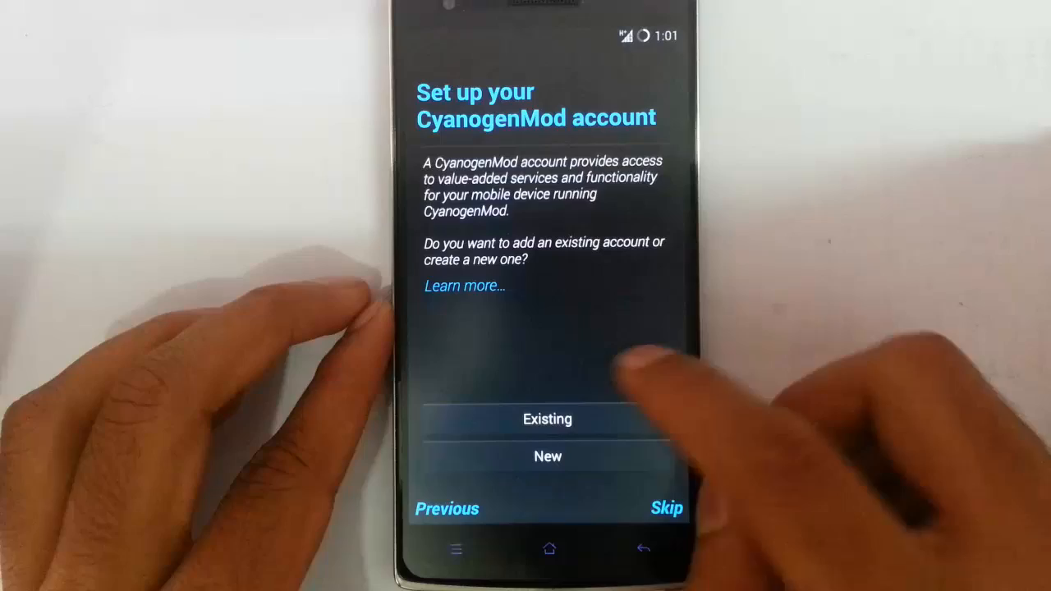
left_click(666, 507)
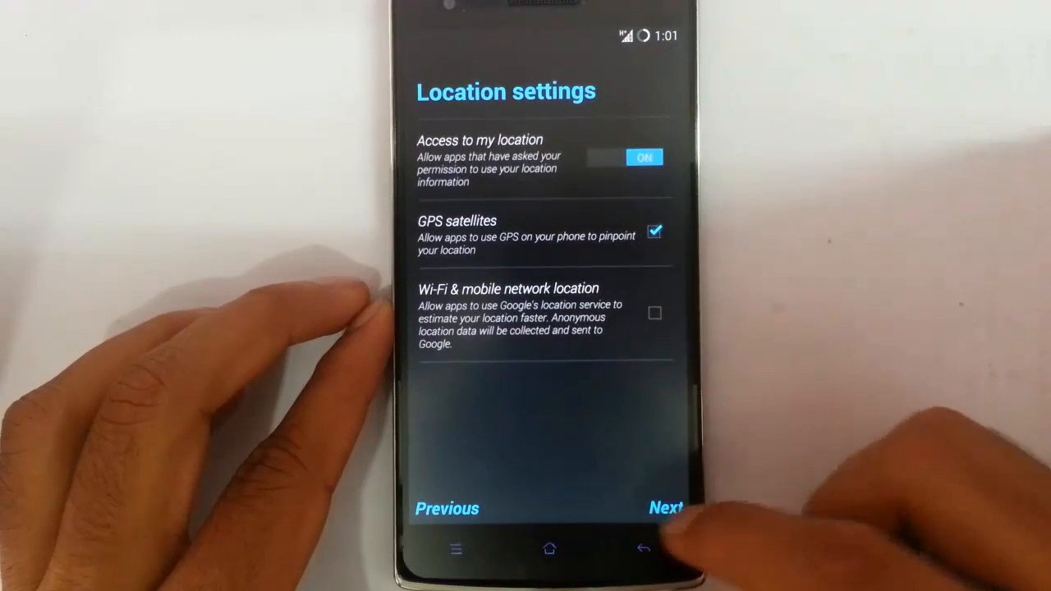
left_click(665, 507)
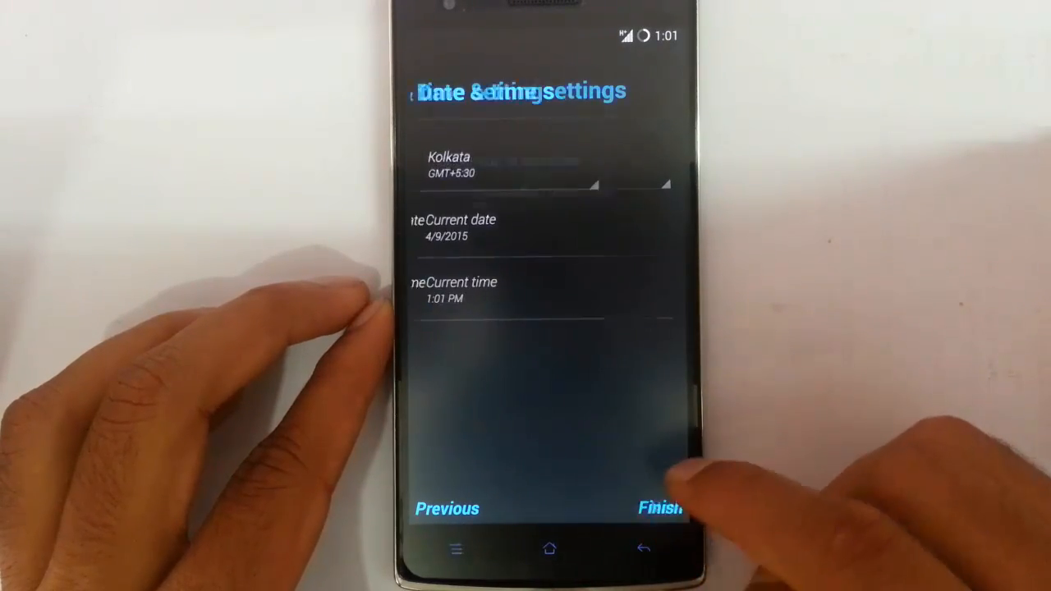
left_click(659, 507)
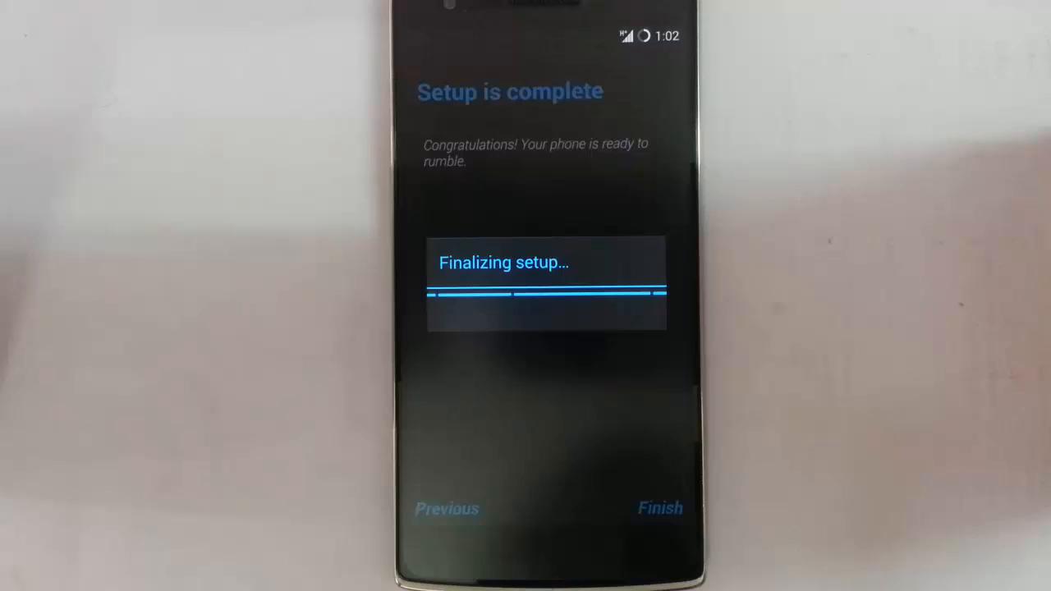
left_click(660, 507)
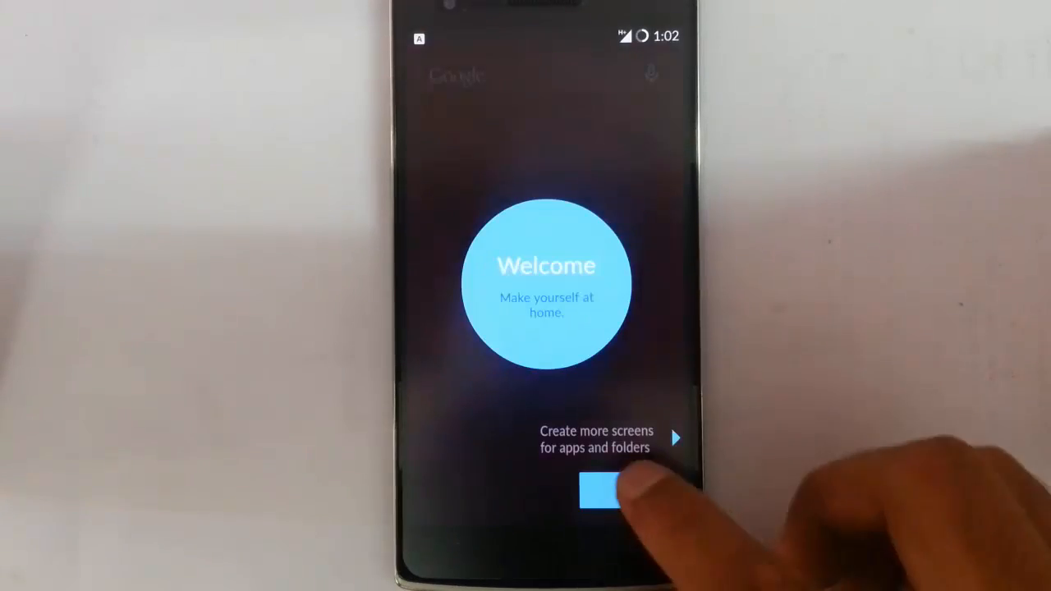
left_click(599, 491)
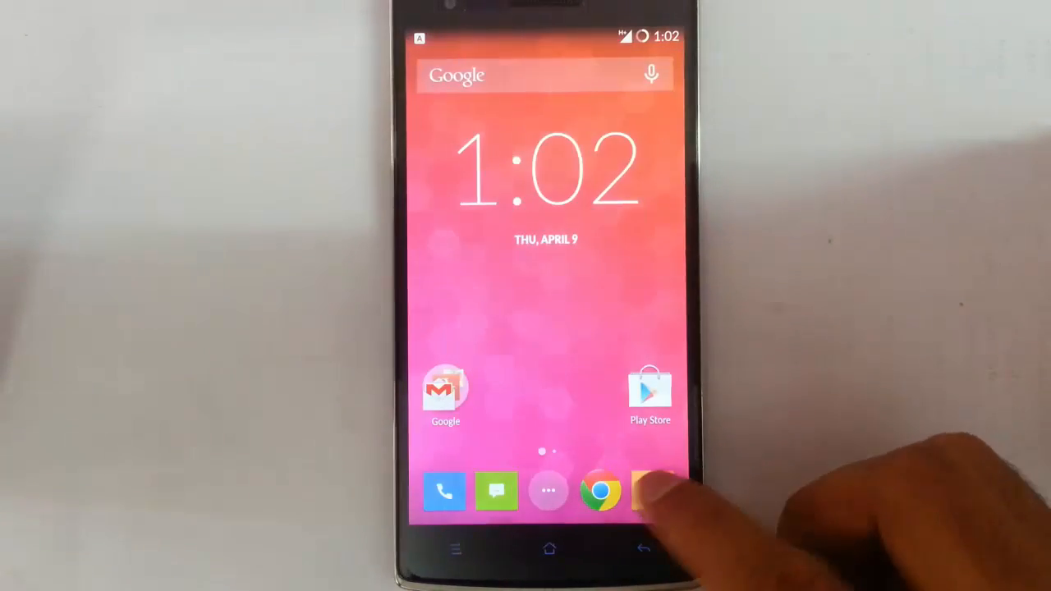
Show Cyanogen OS 11.0-XNPH05Q on Android 4.4.4 in Settings > About phone
left_click(650, 489)
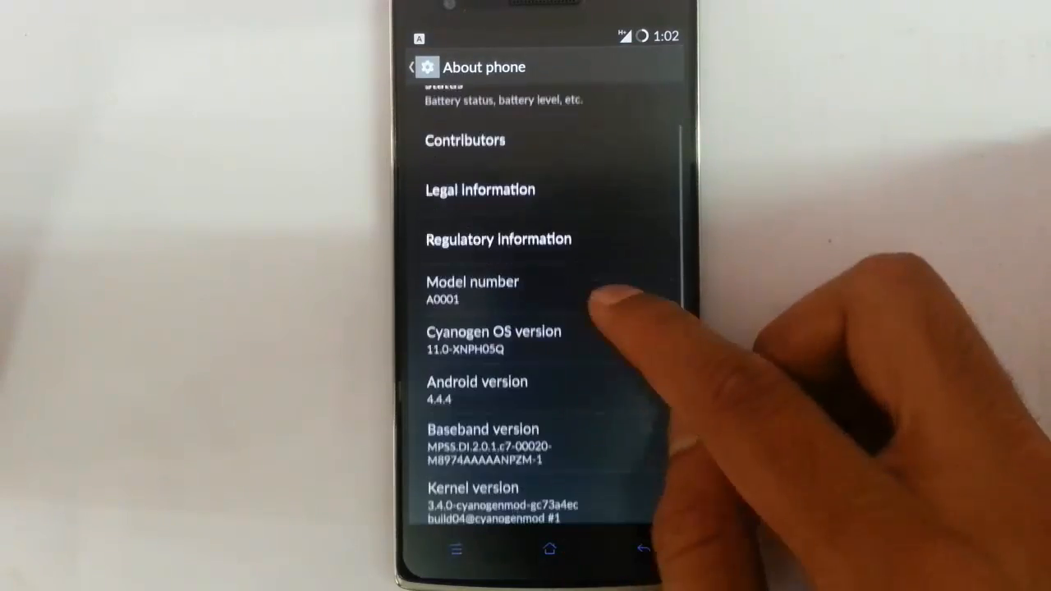
scroll("down", 3)
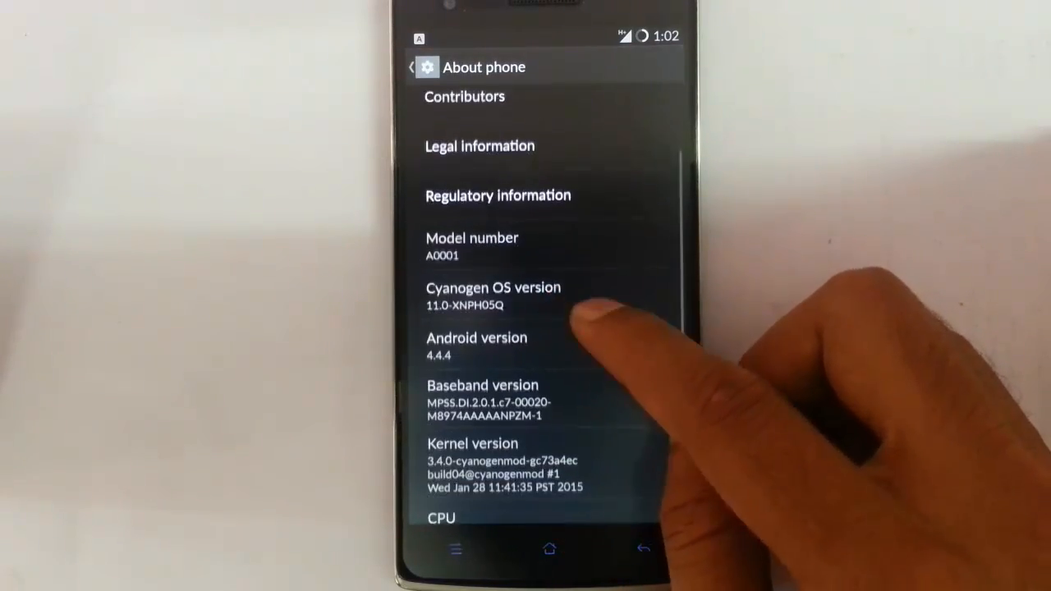
scroll("down", 3)
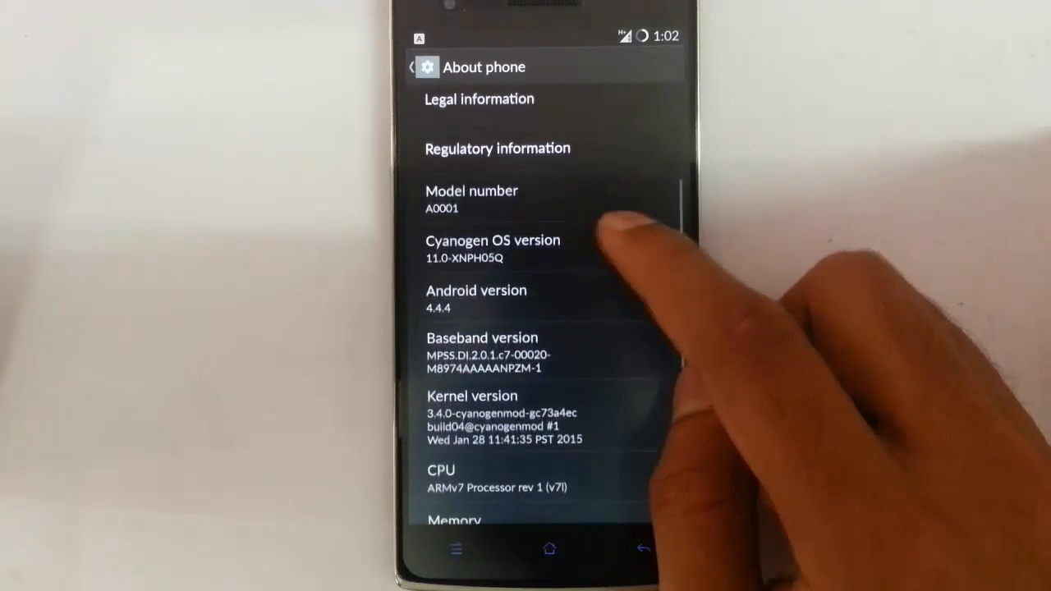